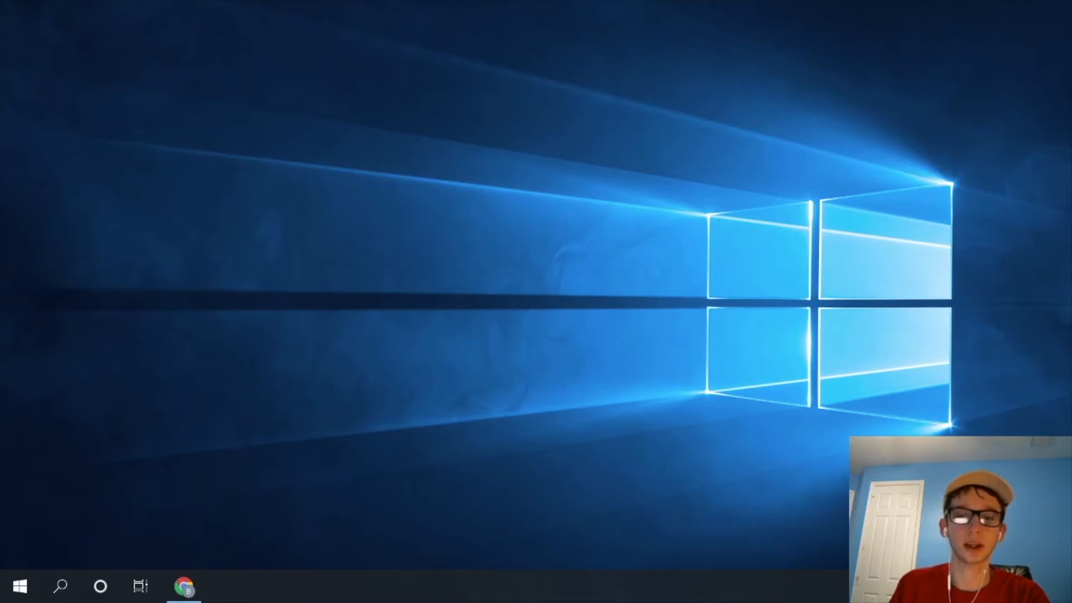
Bring Chrome back on screen to reach the Thanksgiving invite link.
click(183, 586)
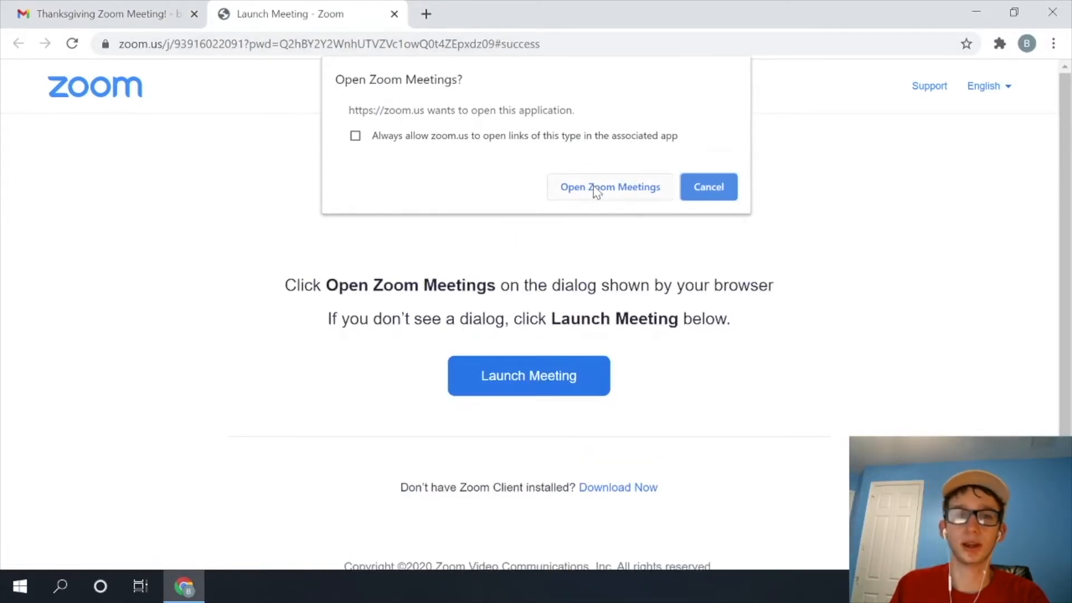
mouse_move(592, 209)
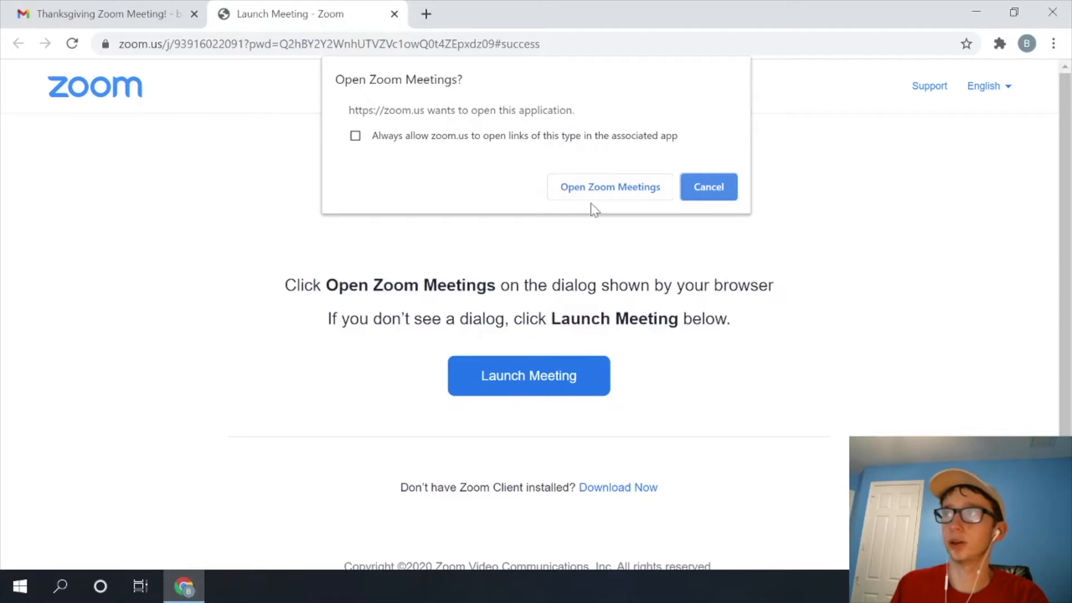
mouse_move(514, 470)
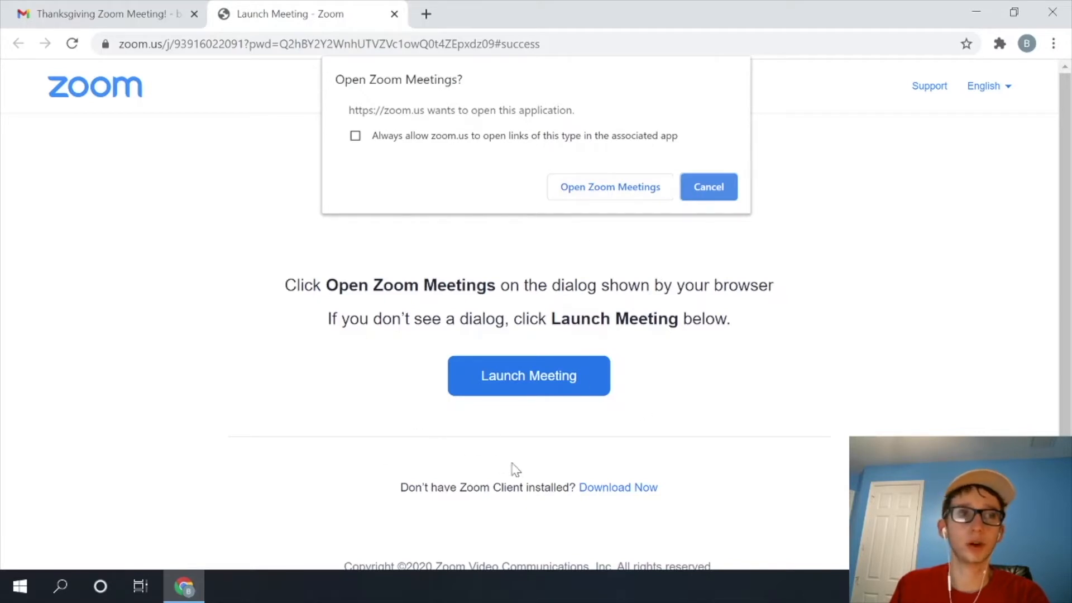
mouse_move(643, 476)
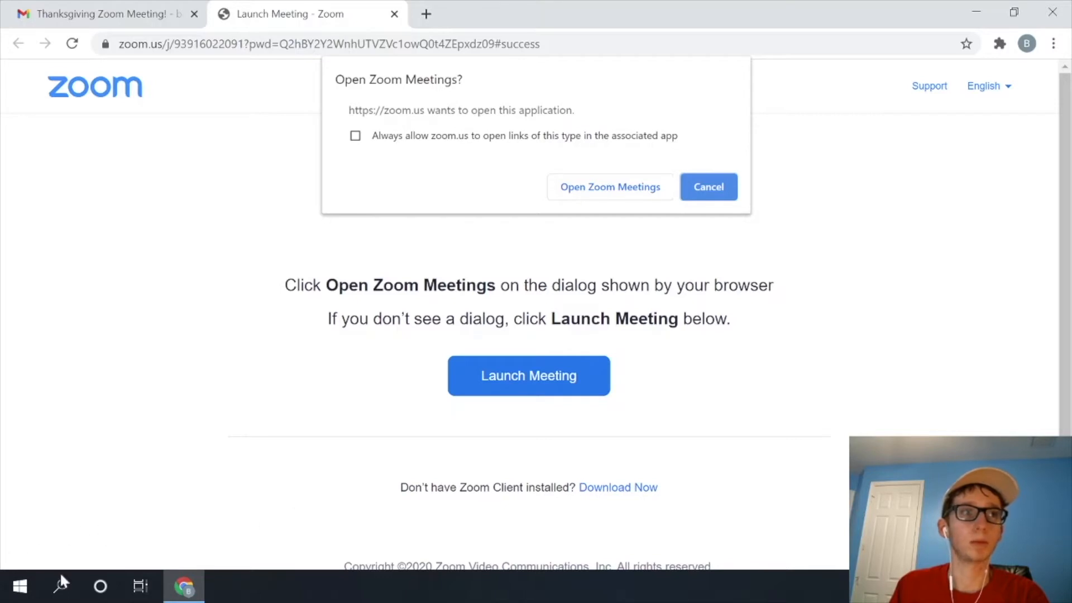
mouse_move(165, 517)
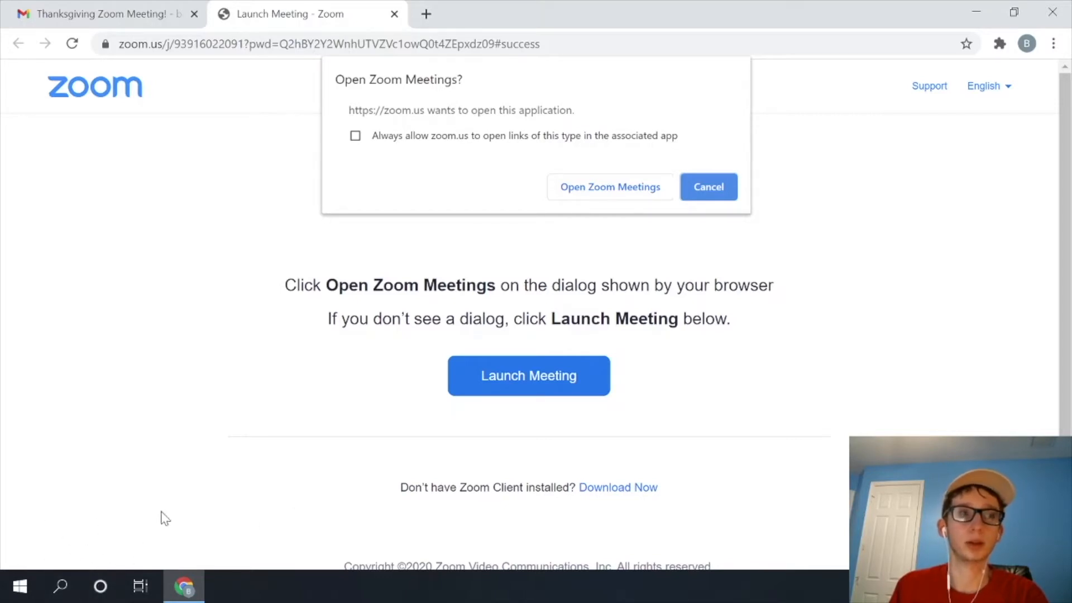
mouse_move(166, 567)
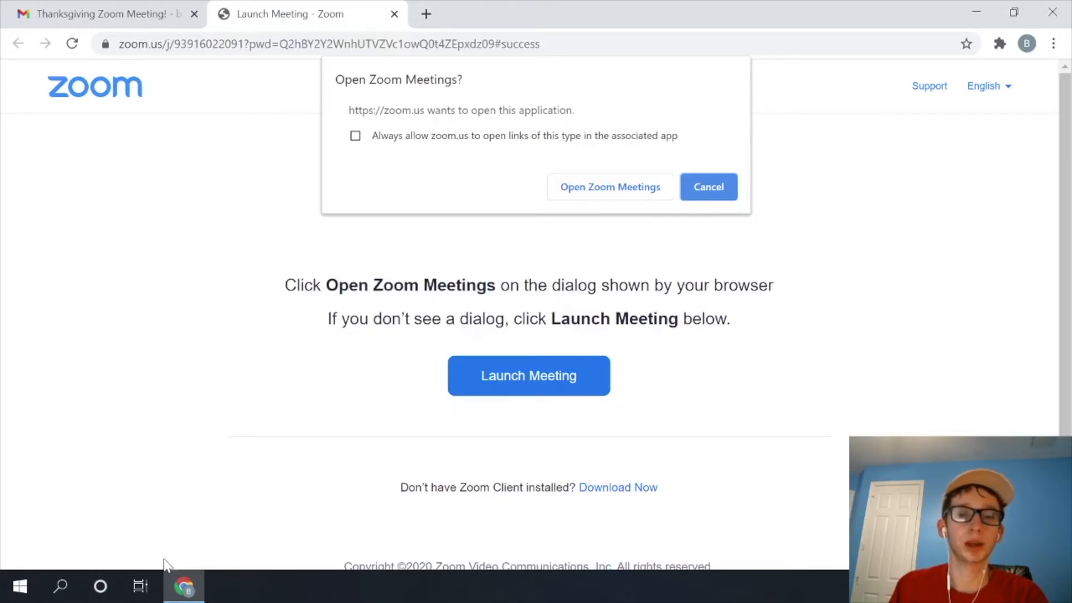
mouse_move(459, 216)
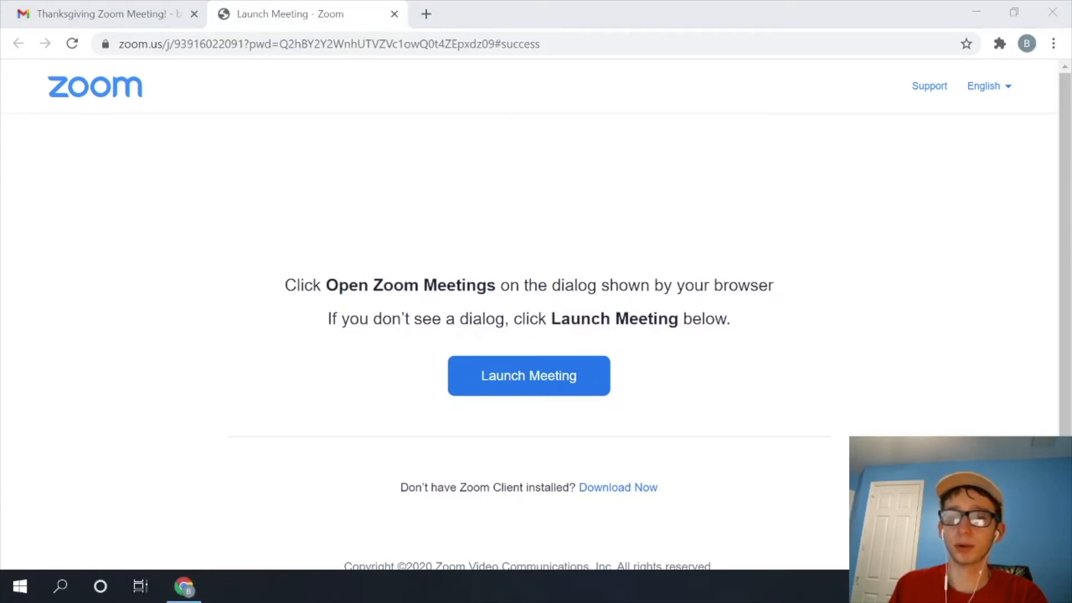
Enter the meeting from the Video Preview with the camera on.
click(528, 375)
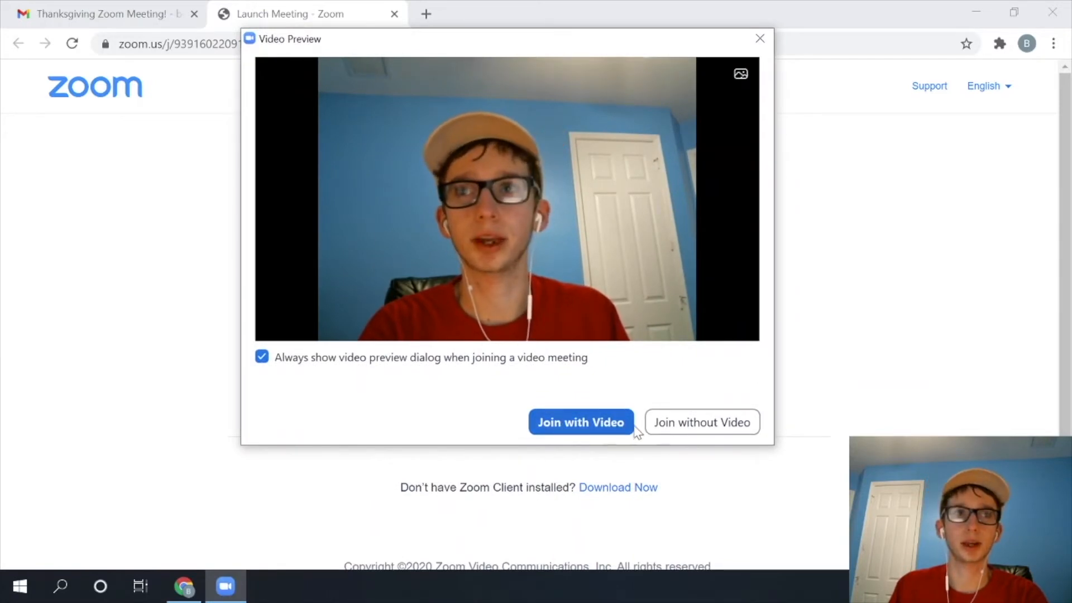
click(579, 422)
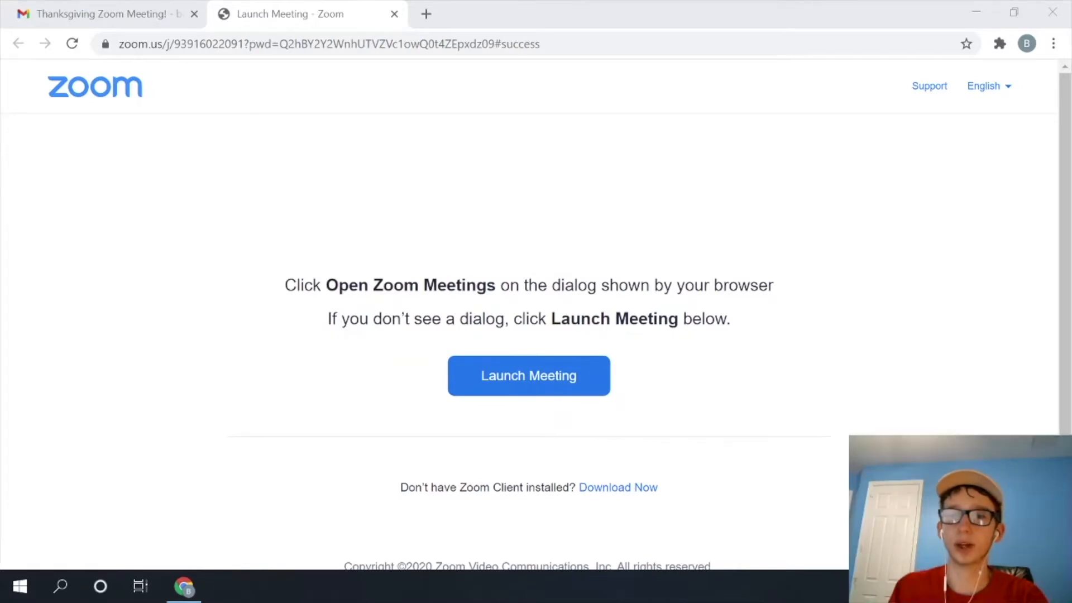
click(528, 375)
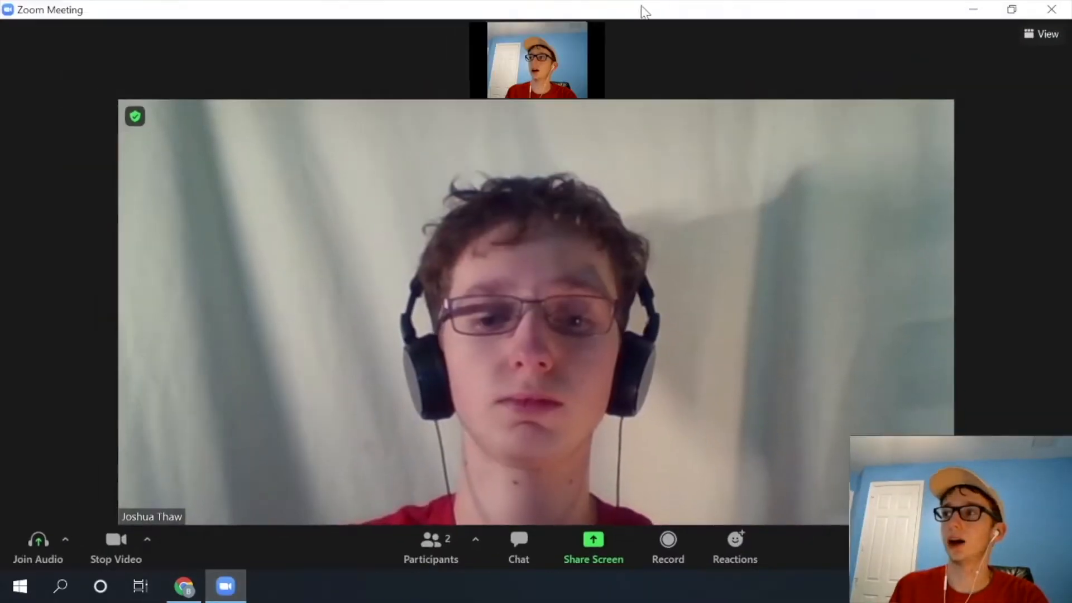
Connect meeting audio using the computer's speaker and microphone.
click(38, 547)
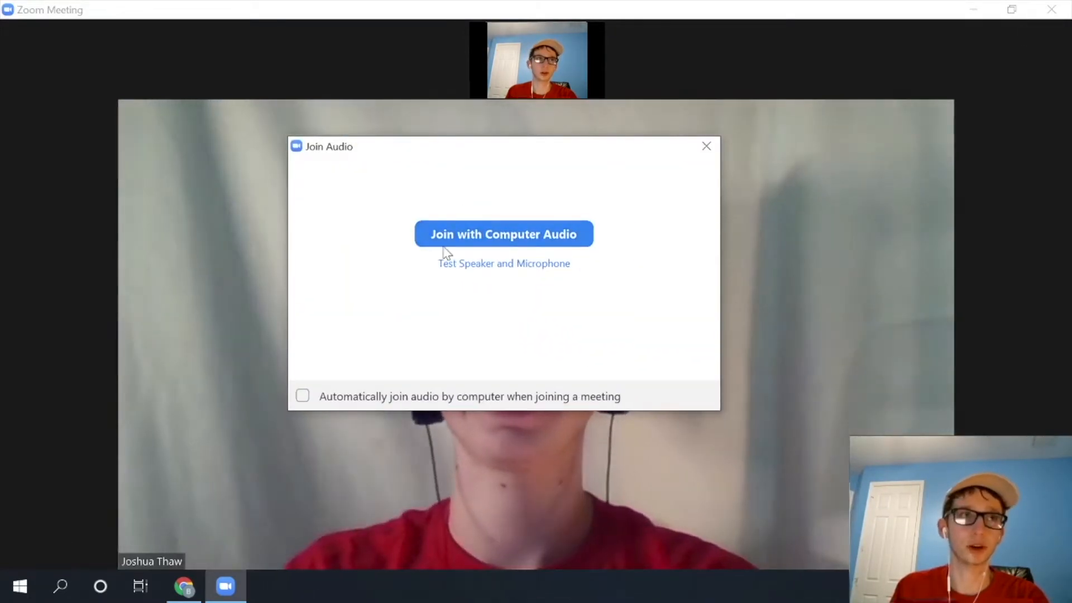
click(504, 233)
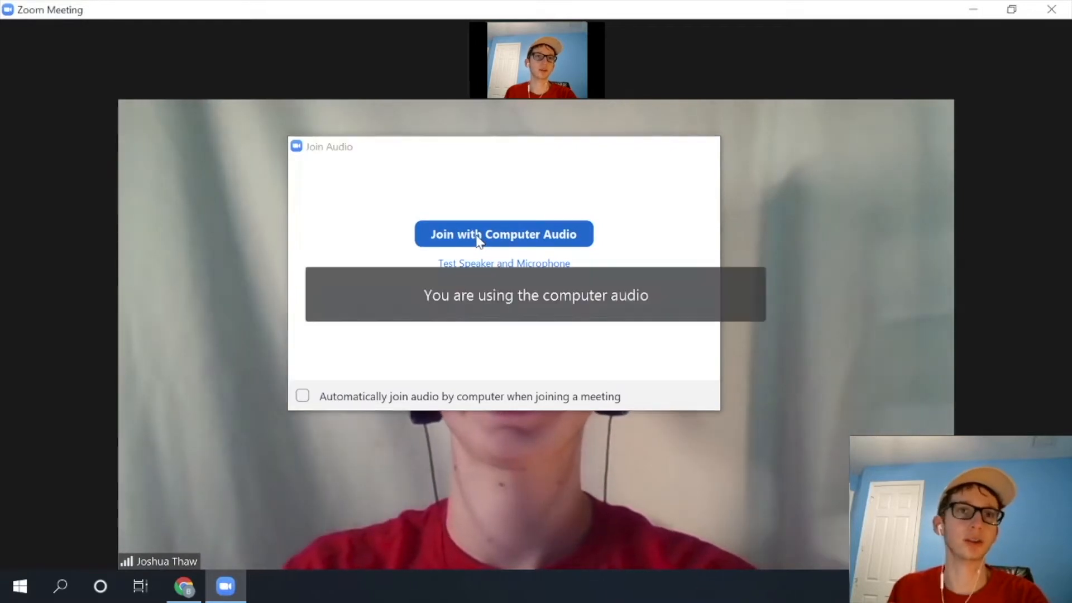
click(504, 234)
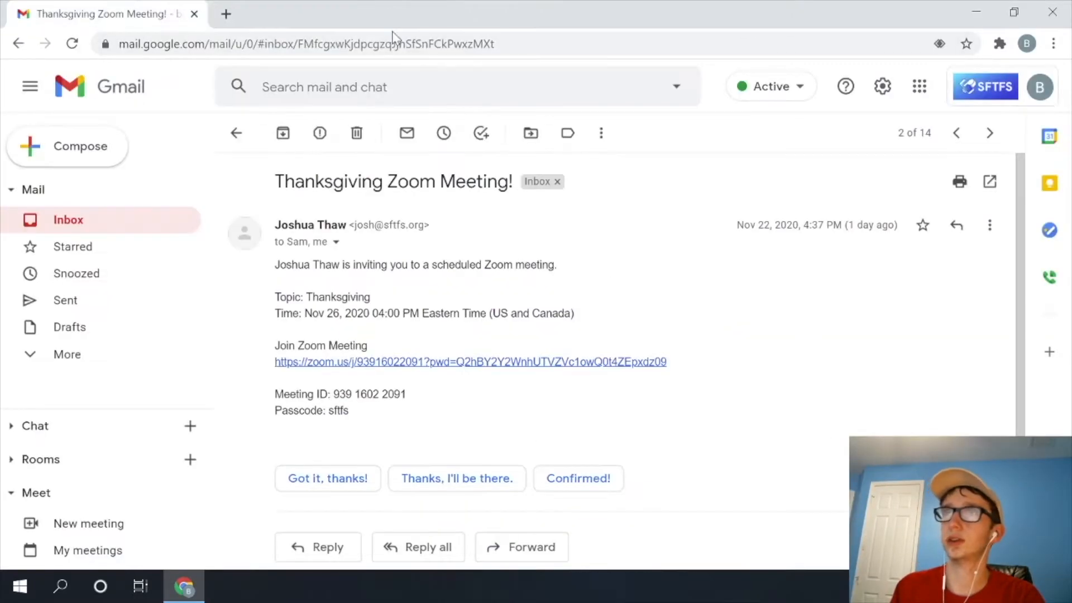
mouse_move(417, 383)
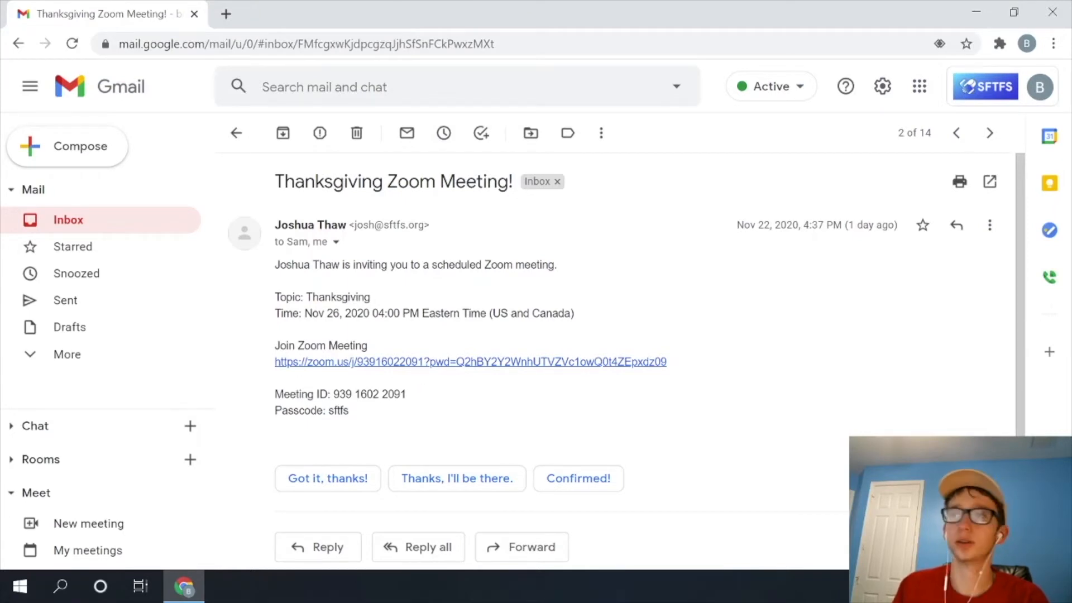
drag(343, 394, 346, 410)
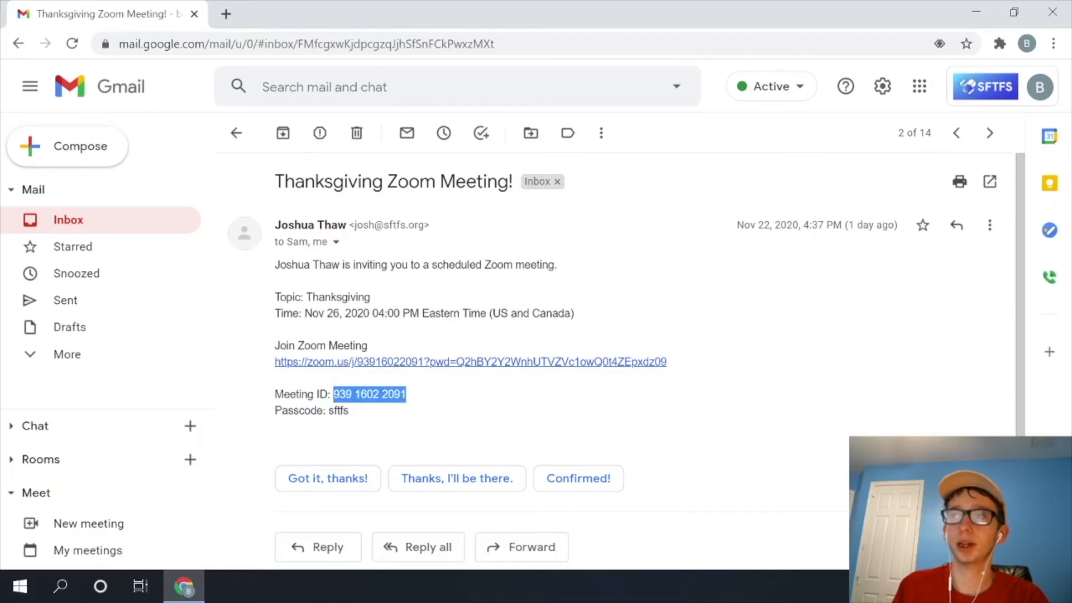
right_click(370, 394)
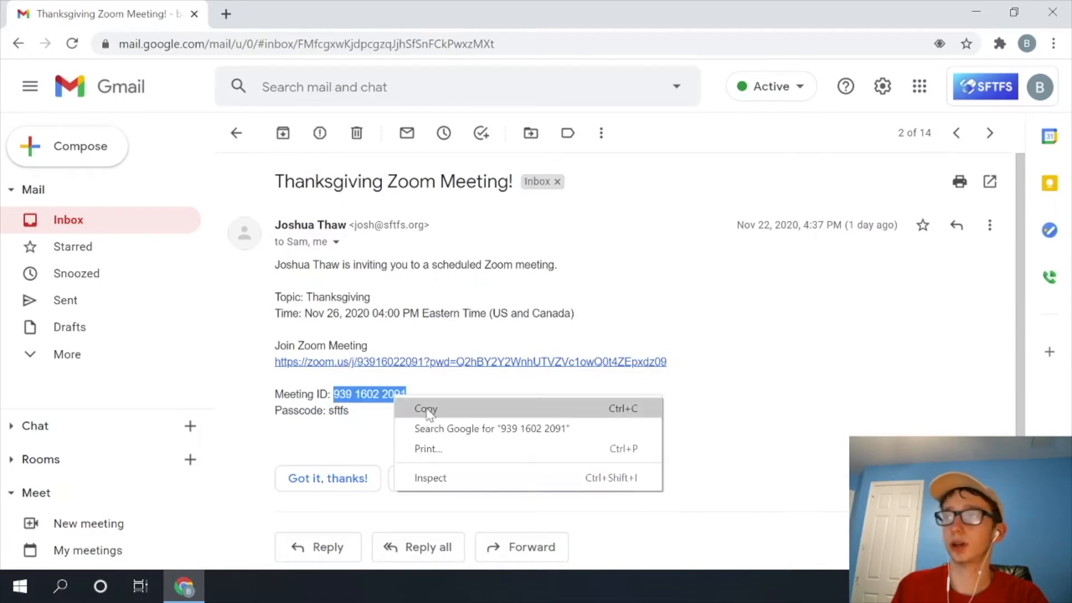
click(426, 13)
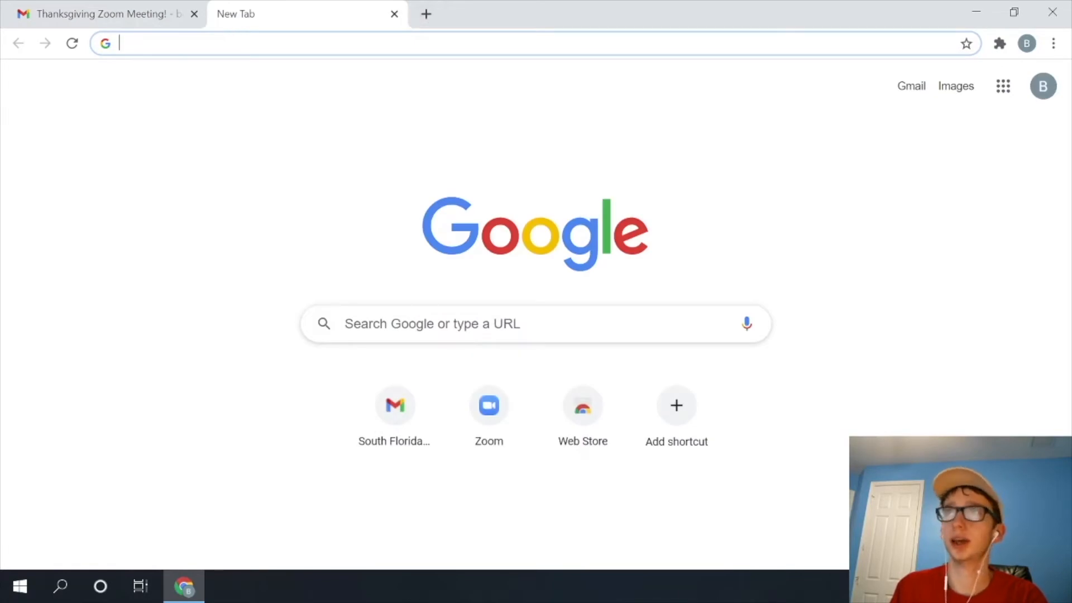
text(zoom.us/join)
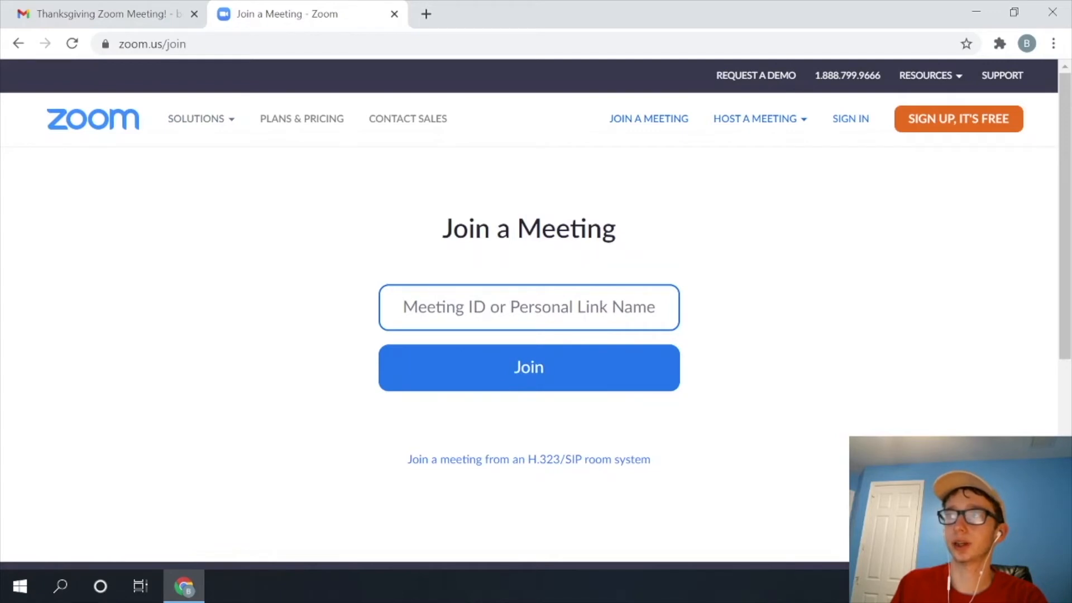
right_click(529, 307)
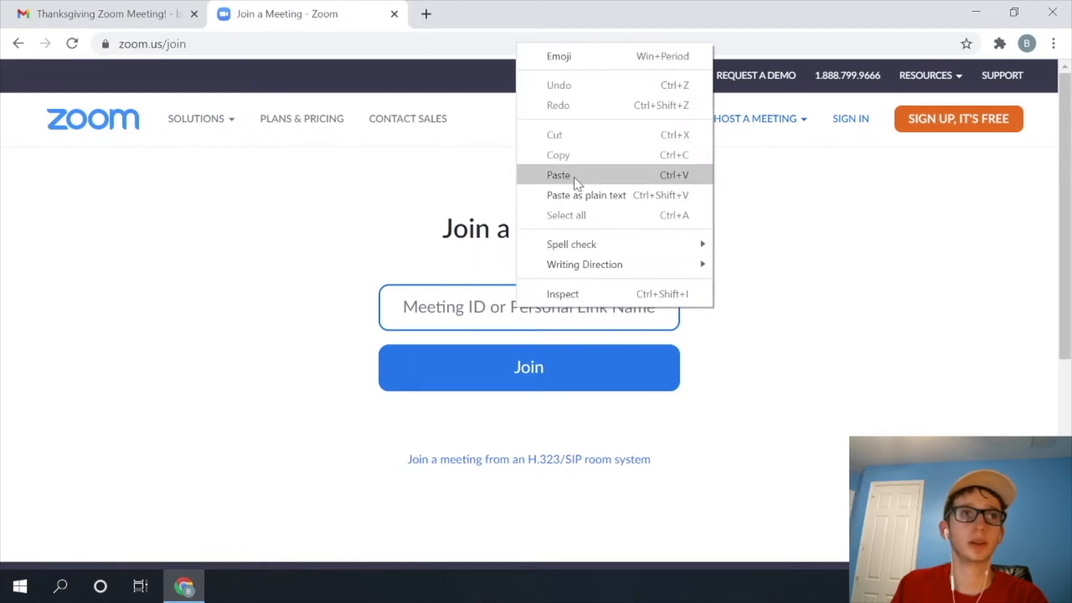
click(559, 176)
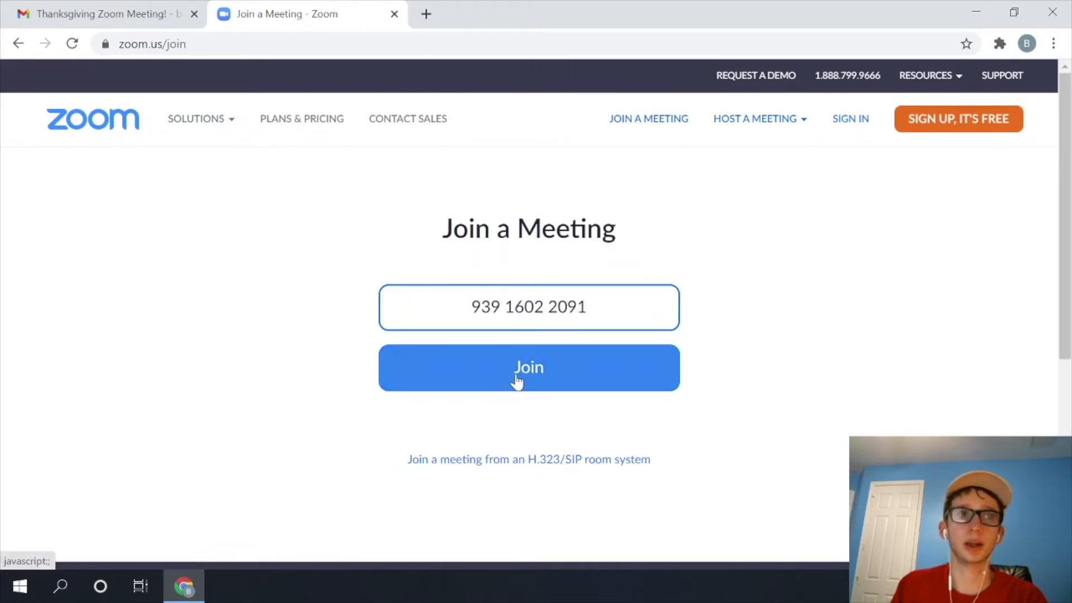
click(528, 367)
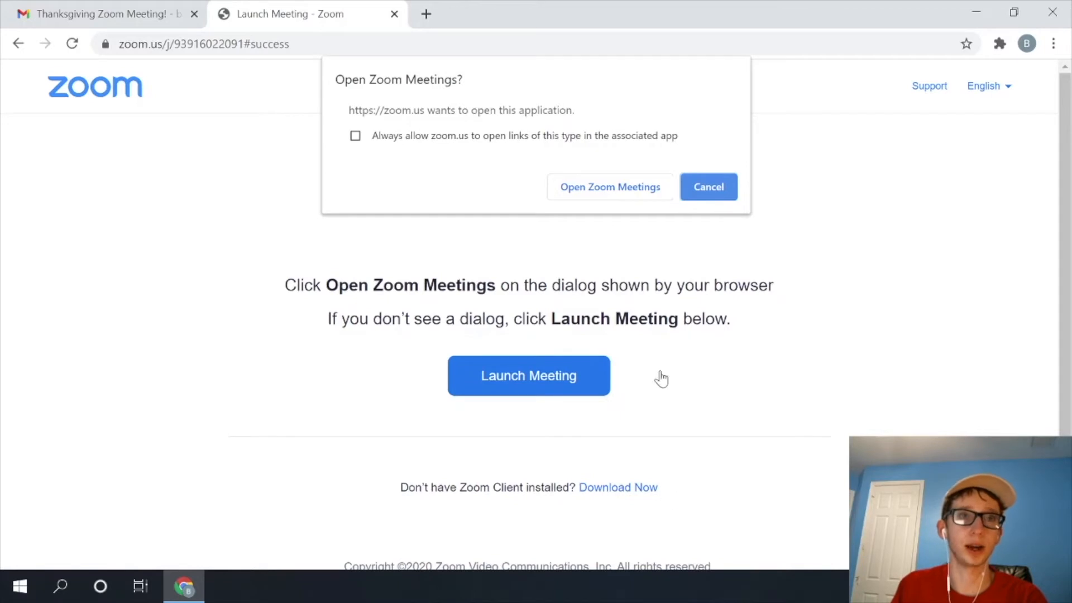
click(707, 187)
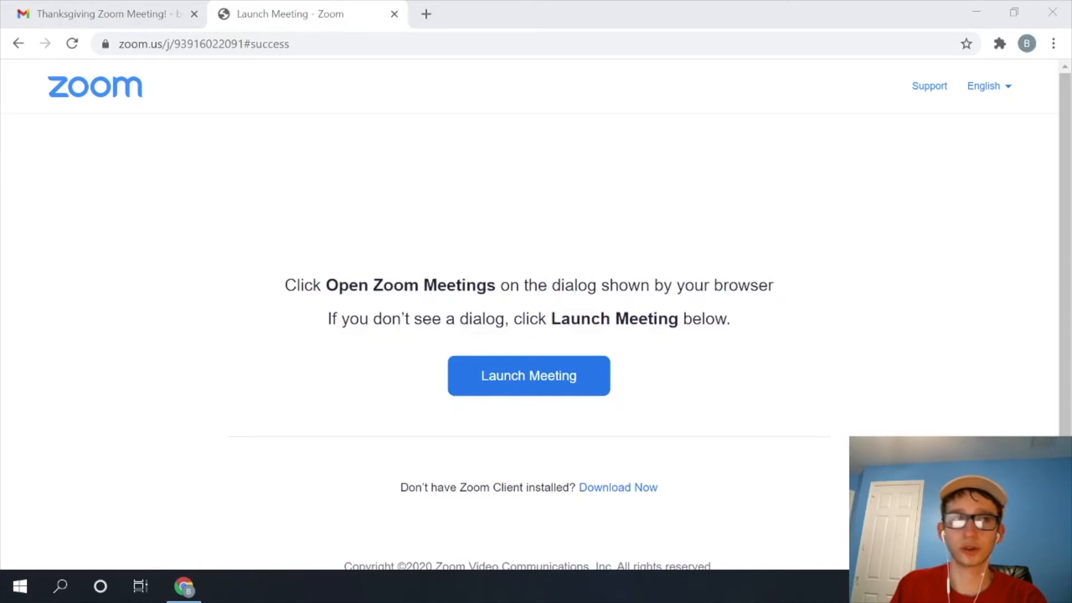
Read the passcode from the Gmail invite, enter it in Zoom and submit to join.
click(528, 375)
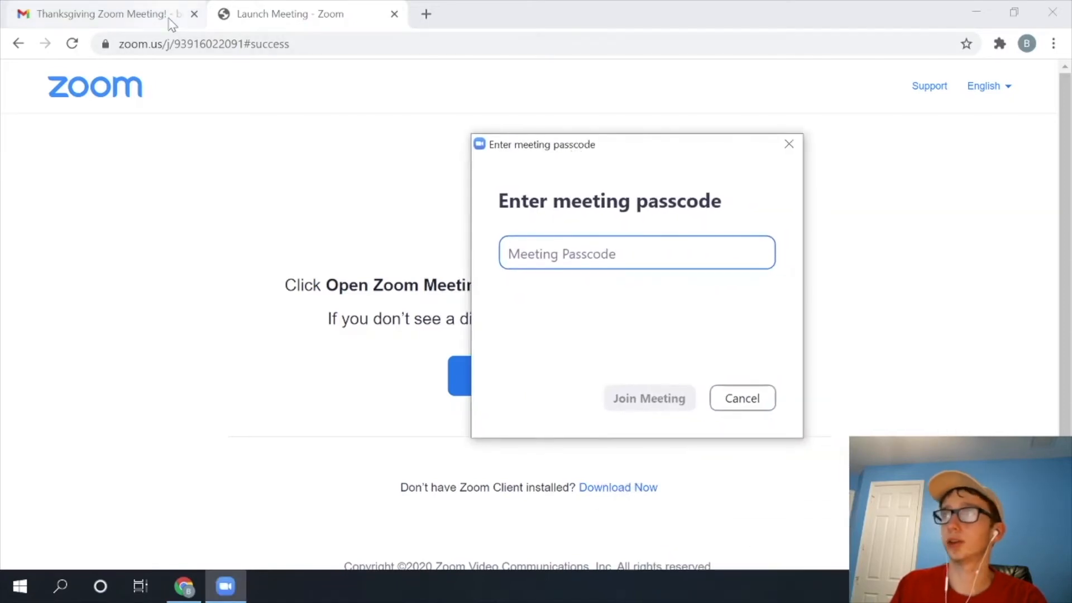
click(103, 13)
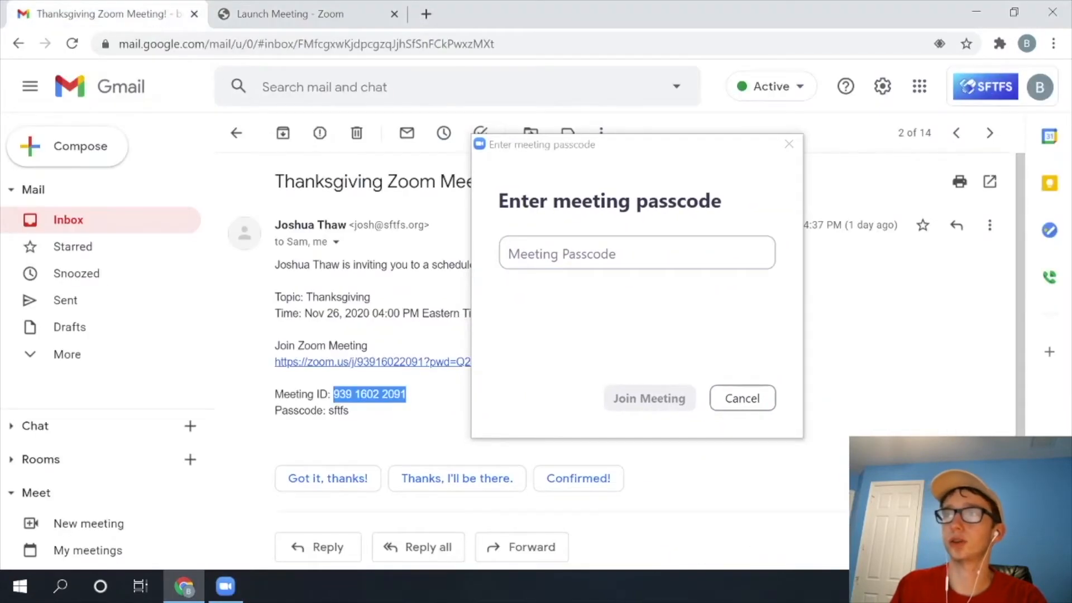
right_click(335, 410)
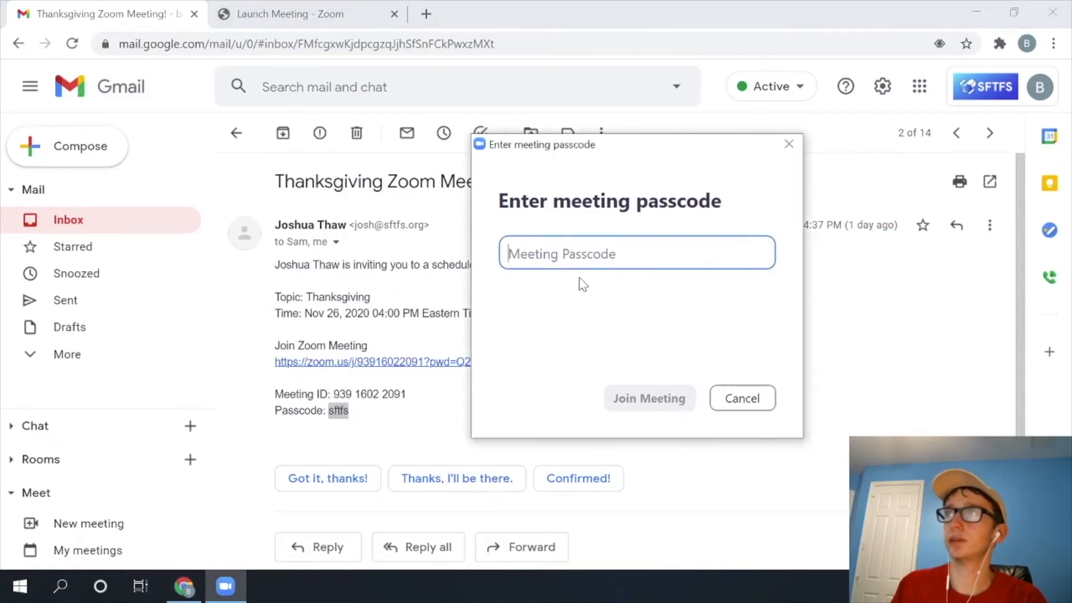
text(sftfs)
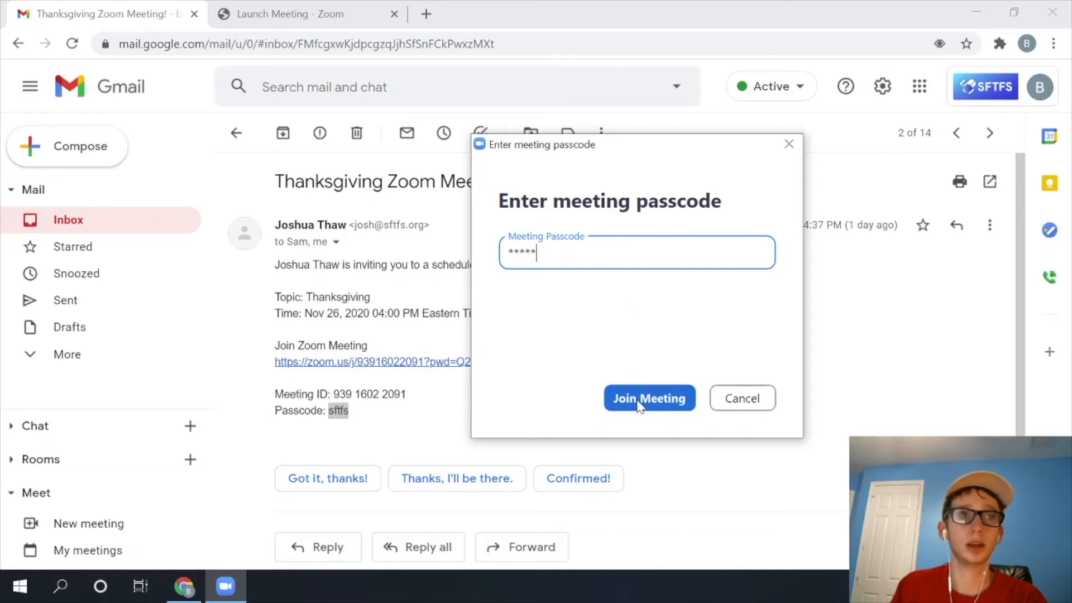
click(647, 398)
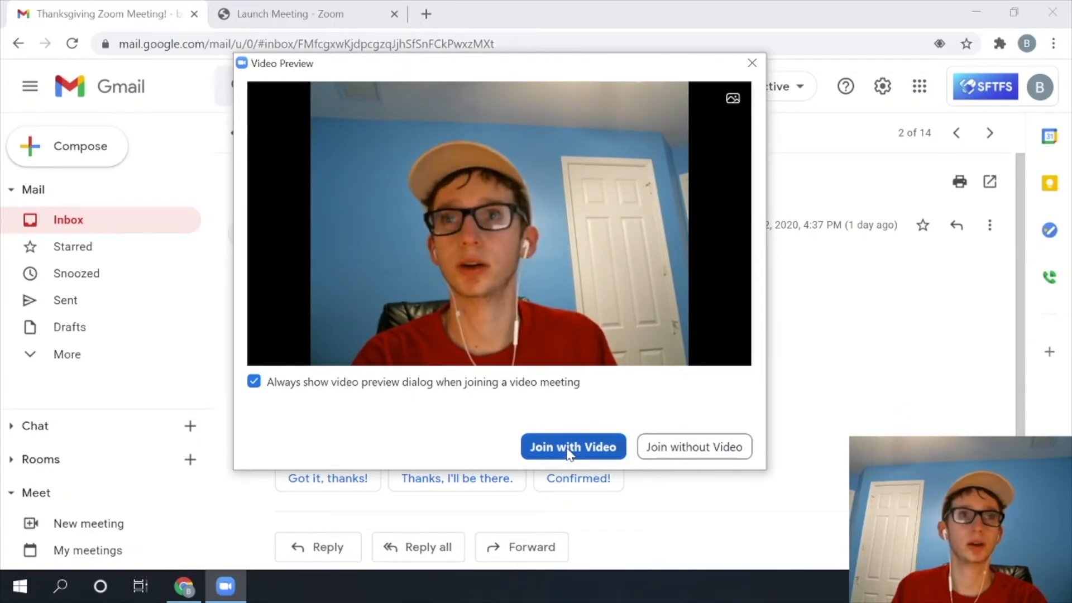
click(573, 447)
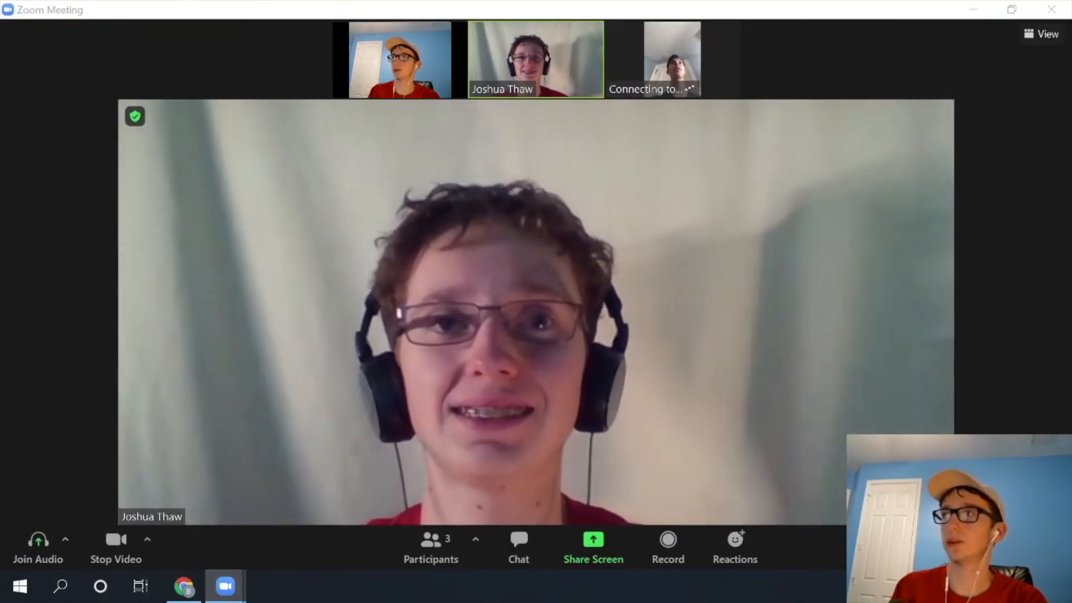
click(38, 547)
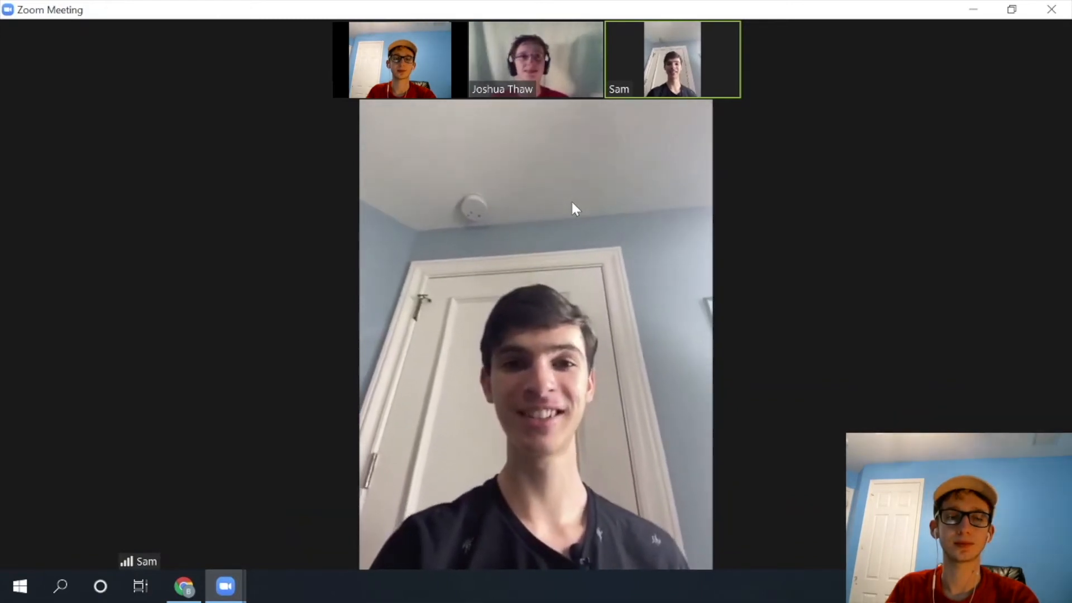
mouse_move(572, 227)
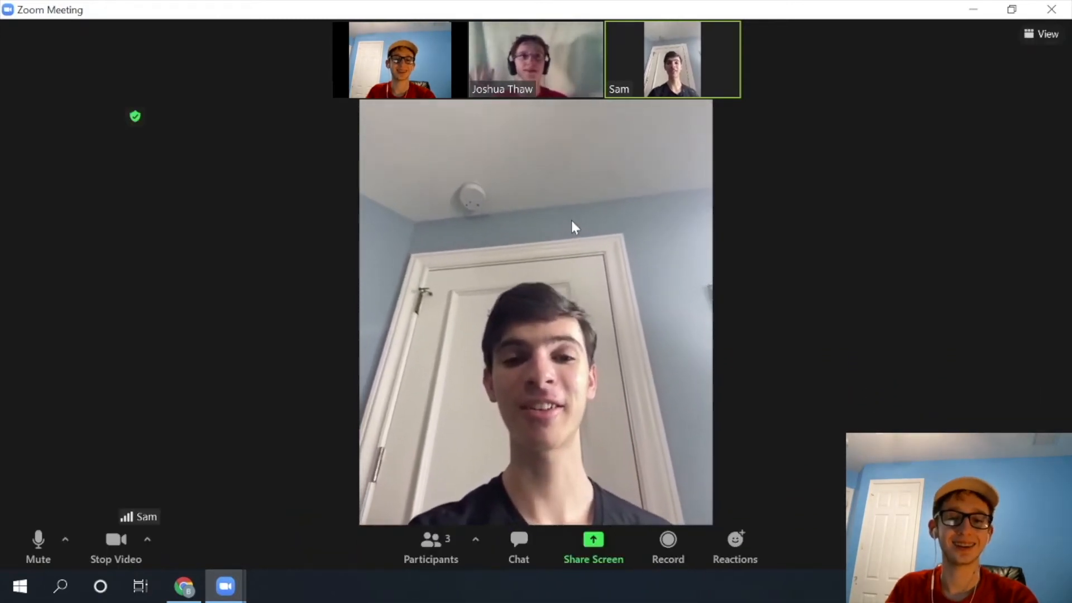